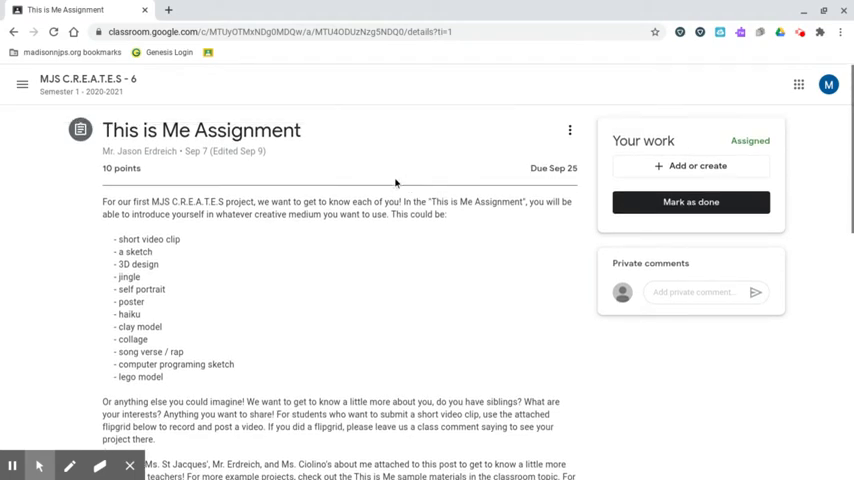
Open the assignment's Flipgrid link and join the class with the student Google account
{"action": "scroll", "scroll_direction": "down", "scroll_amount": 3}
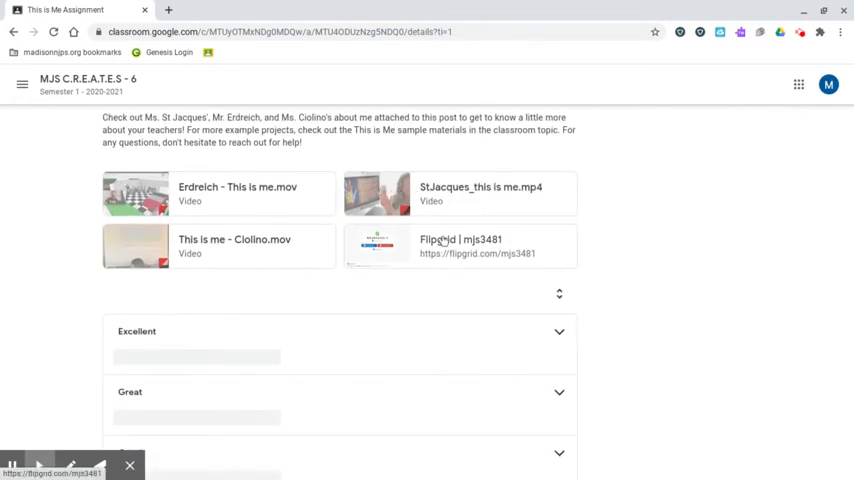
{"action": "left_click", "coordinate": [460, 246]}
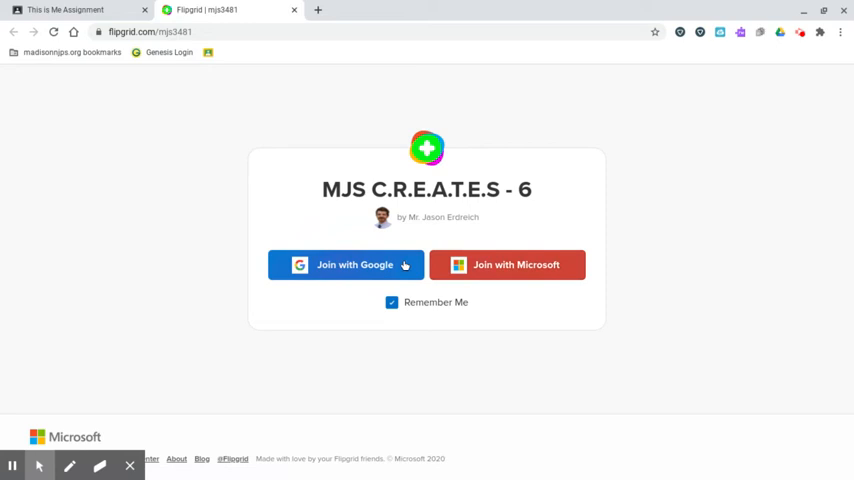
{"action": "left_click", "coordinate": [346, 264]}
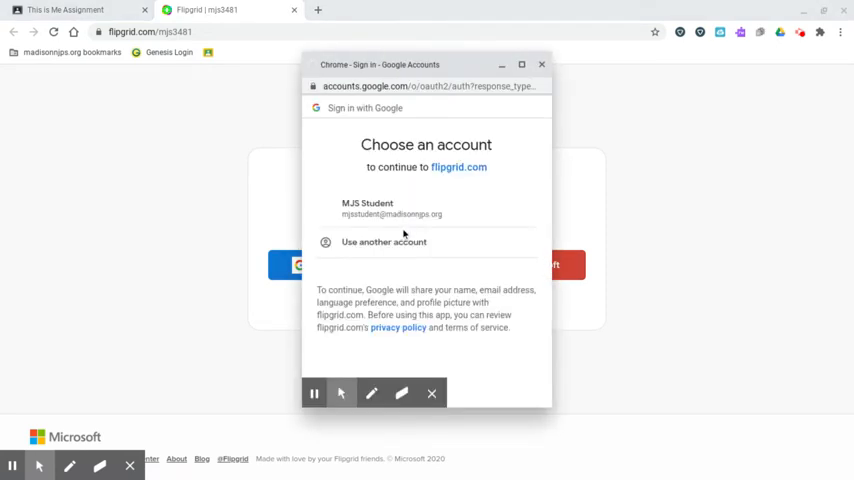
{"action": "left_click", "coordinate": [400, 208]}
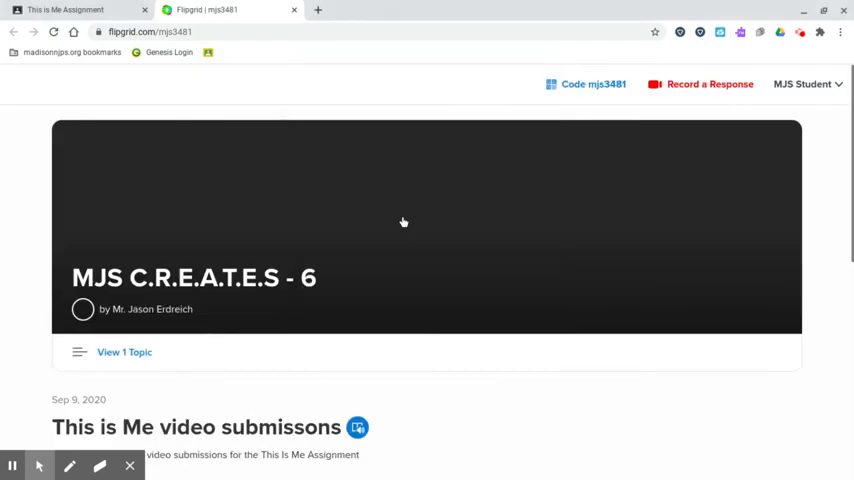
Start recording a video response to the This is Me video submissions topic
{"action": "scroll", "scroll_direction": "down", "scroll_amount": 3}
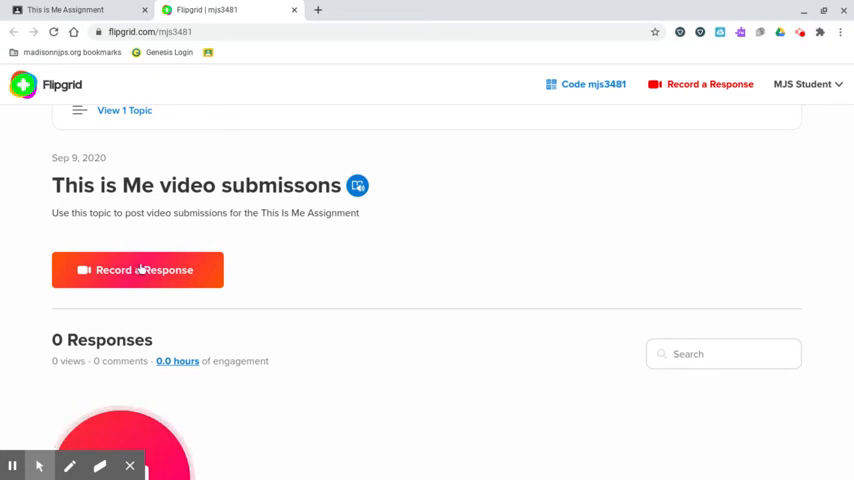
{"action": "left_click", "coordinate": [137, 270]}
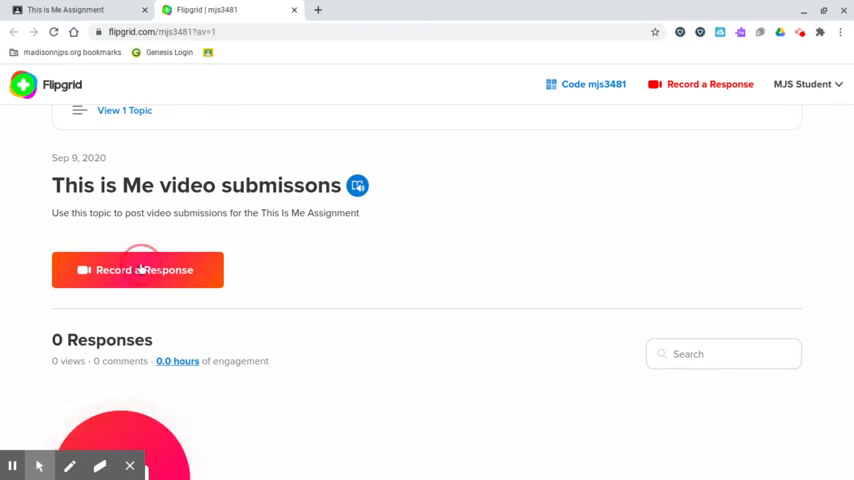
{"action": "left_click", "coordinate": [137, 270]}
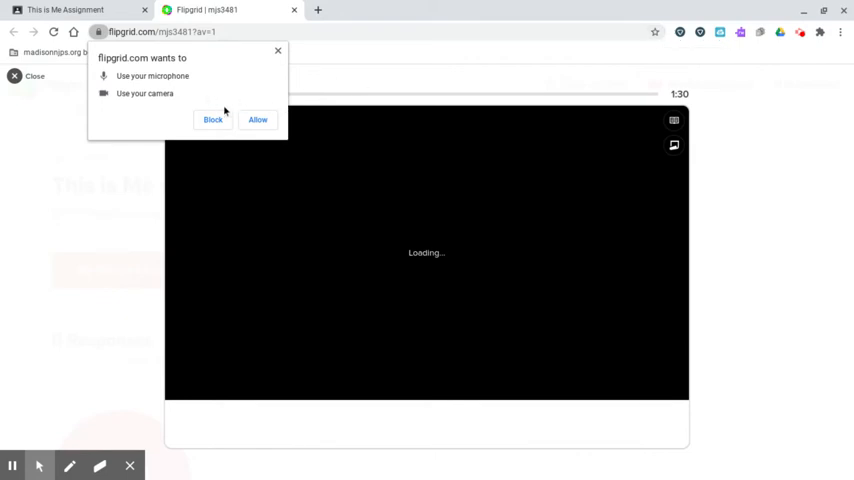
{"action": "mouse_move", "coordinate": [148, 93]}
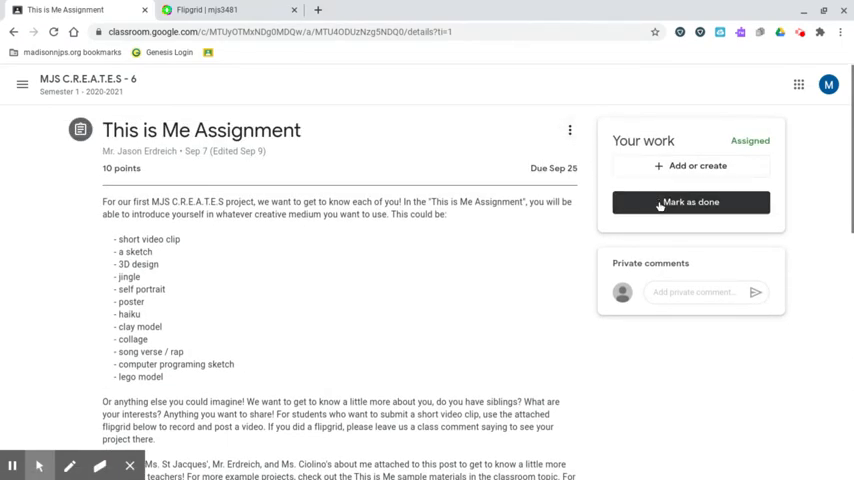
Mark the This is Me Assignment as done, confirming turn-in without attached work
{"action": "left_click", "coordinate": [691, 202]}
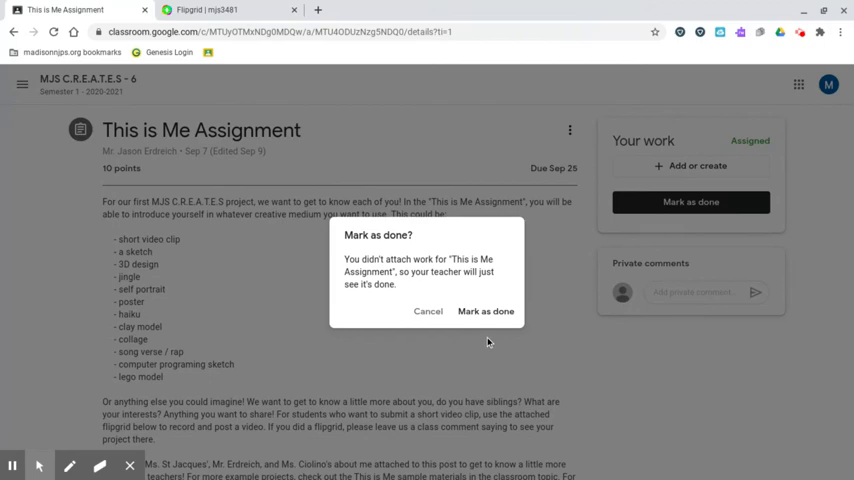
{"action": "left_click", "coordinate": [485, 311]}
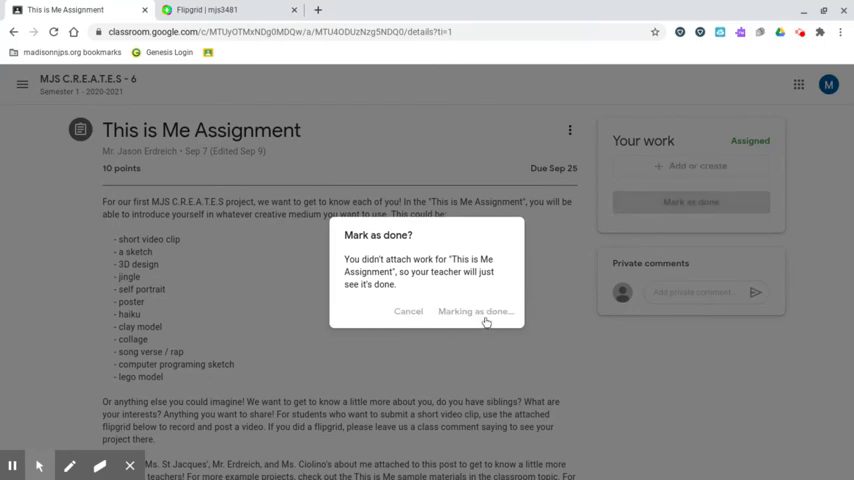
{"action": "left_click", "coordinate": [474, 311]}
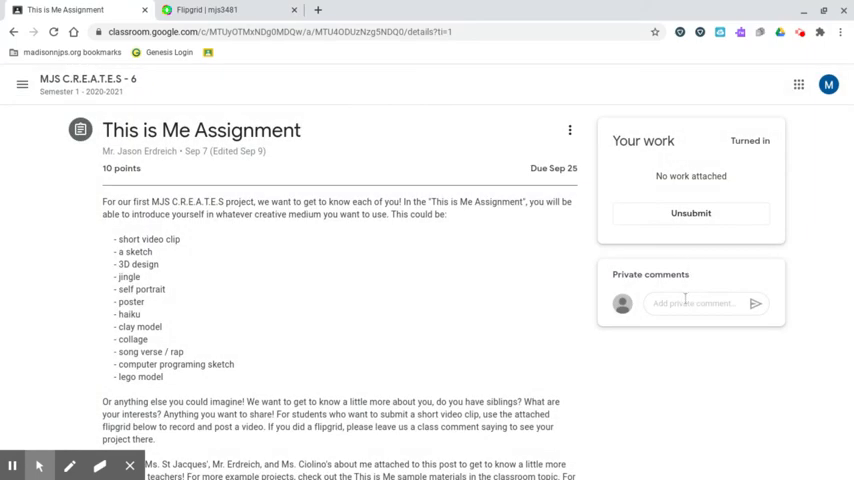
Type the private comment 'See my flipgrid video for the project submiss…'
{"action": "type", "text": "See my flipgrid video for the p"}
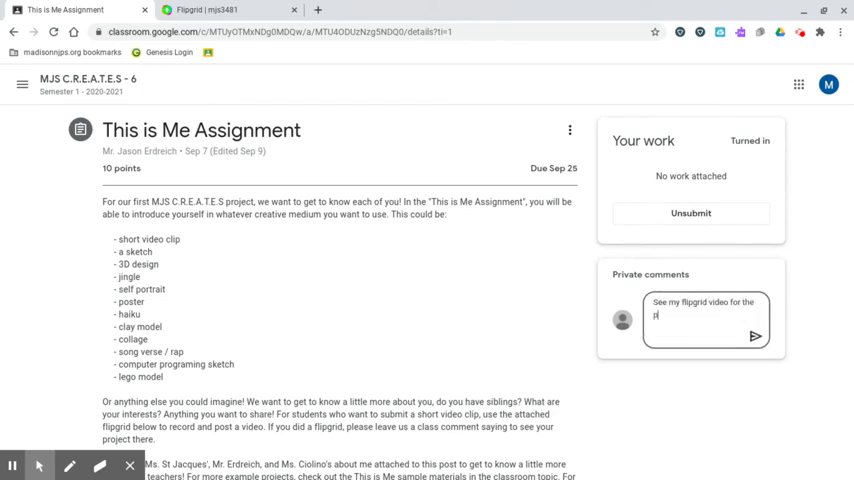
{"action": "type", "text": "roject submiss"}
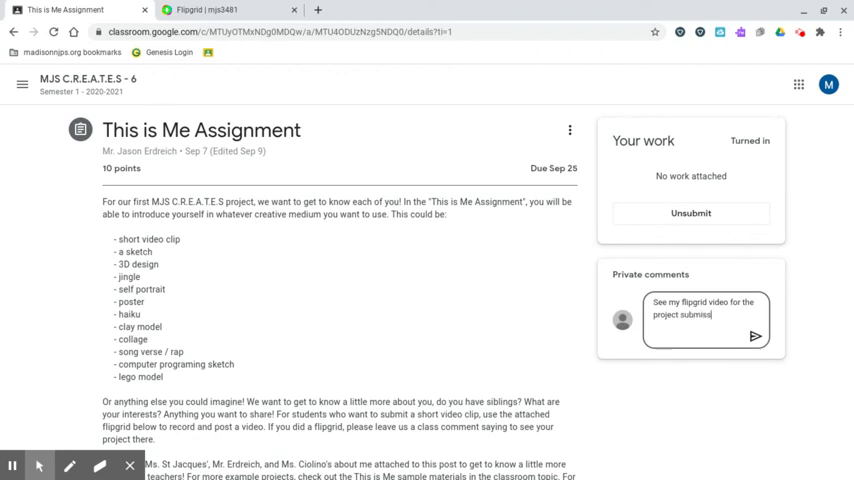